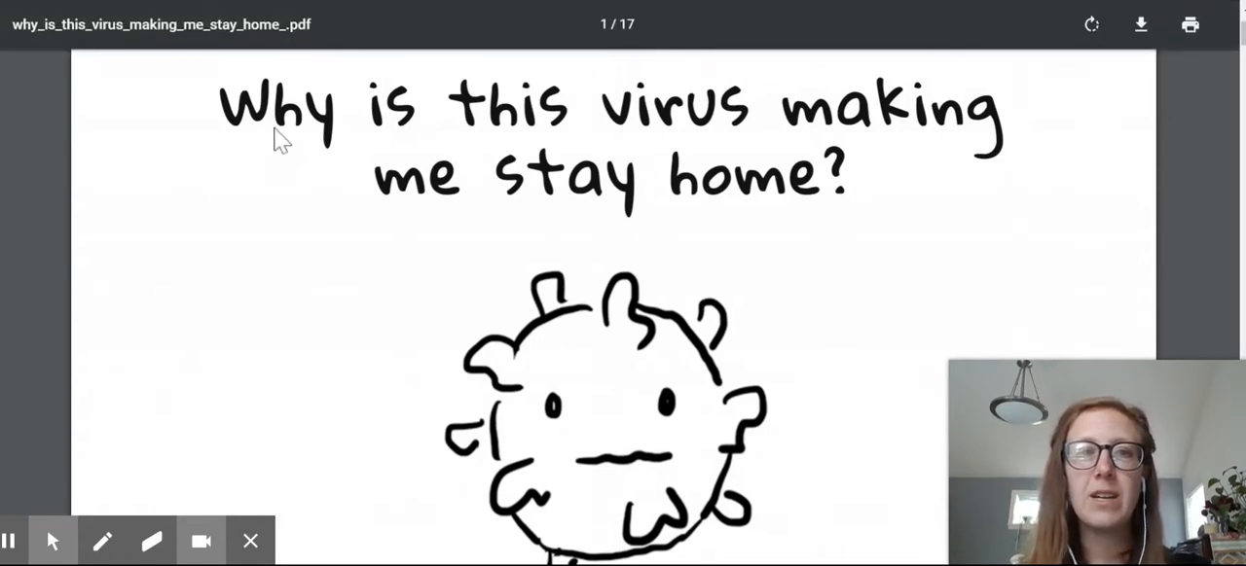
pyautogui.moveTo(841, 146)
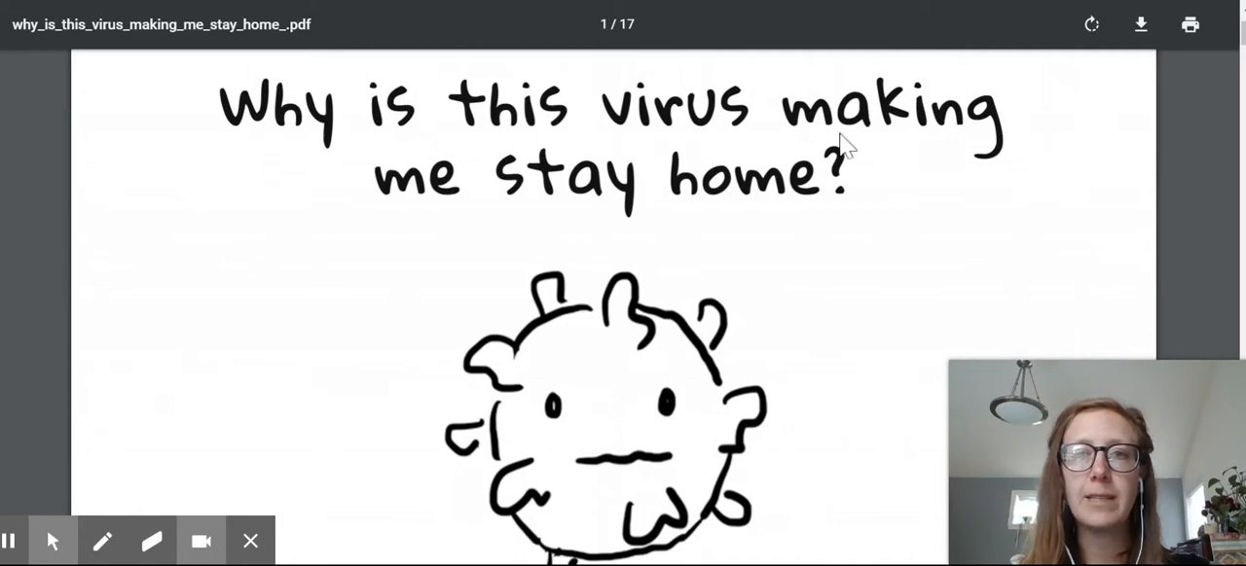
pyautogui.moveTo(767, 251)
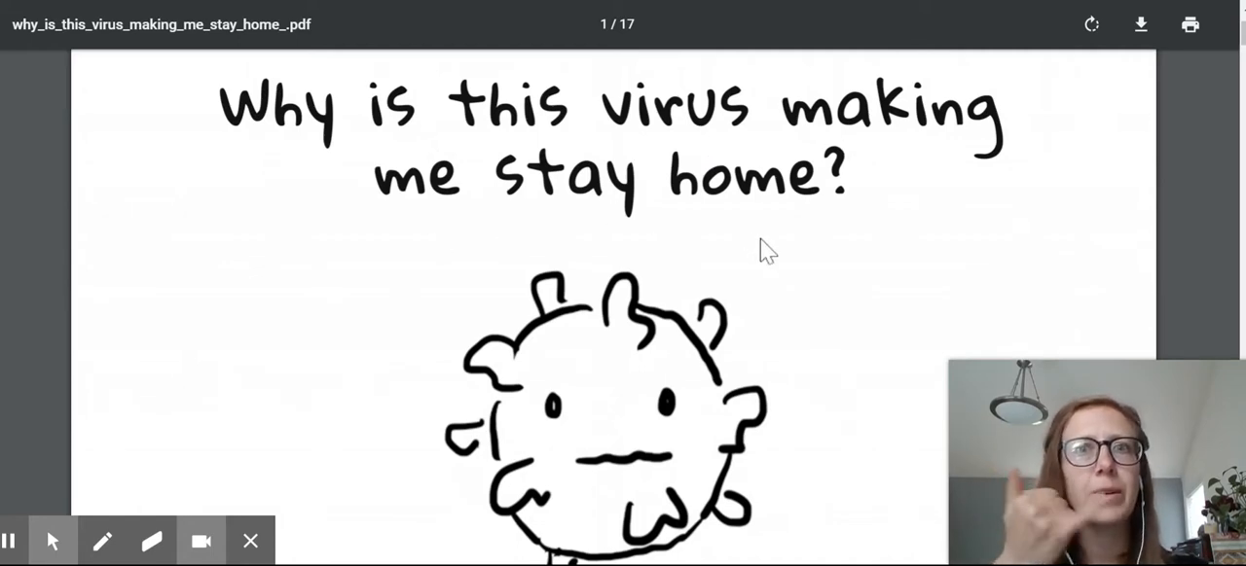
pyautogui.scroll(-3)
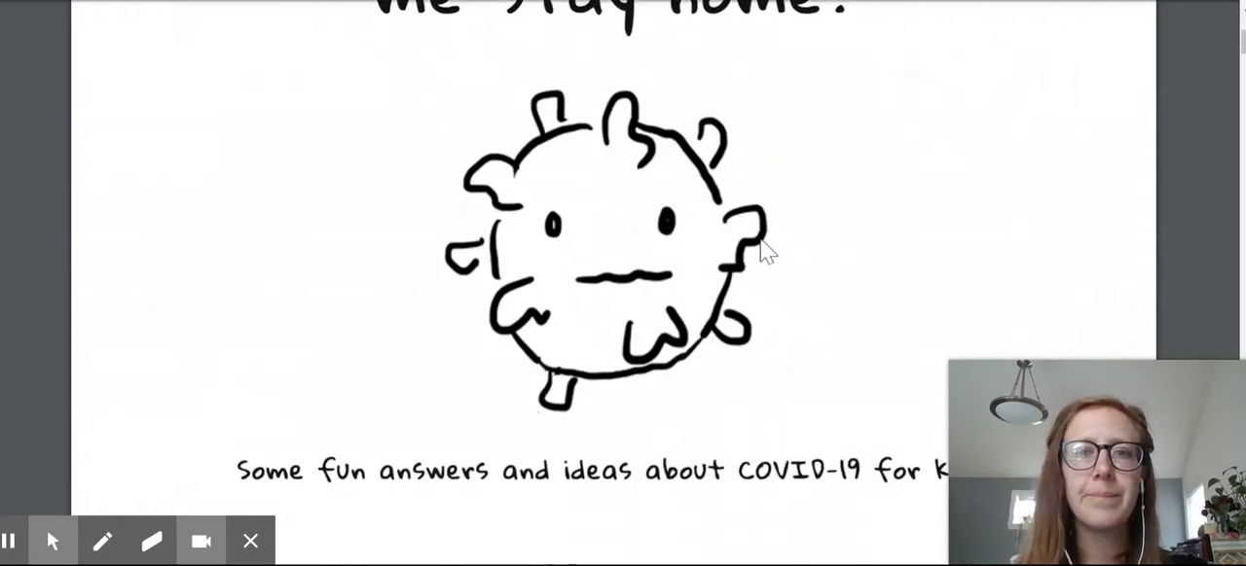
pyautogui.scroll(-3)
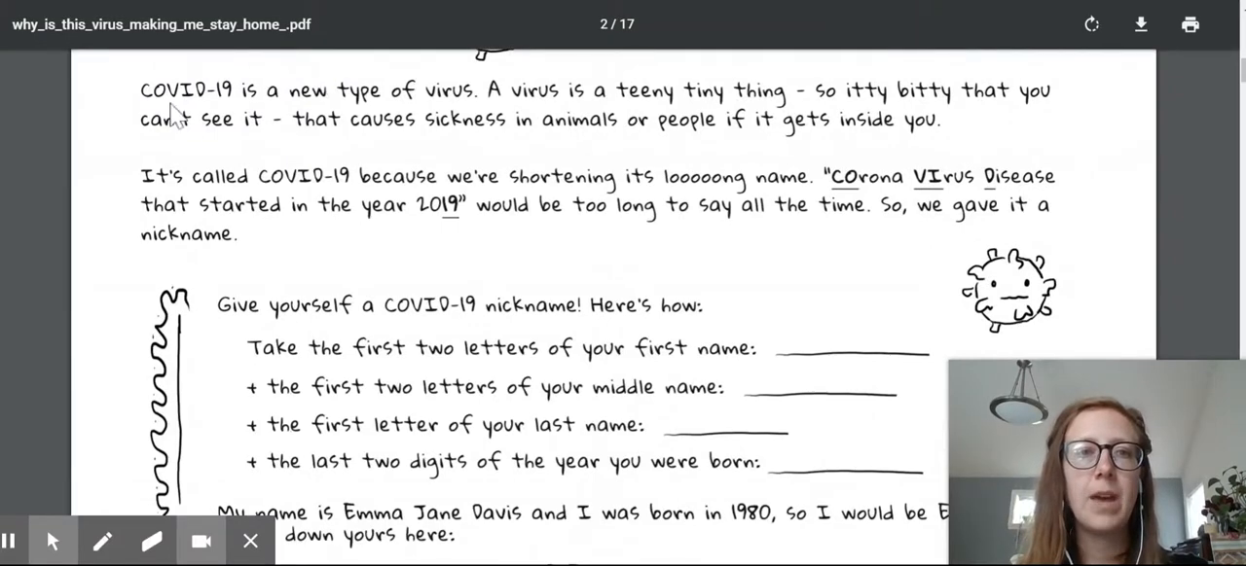
pyautogui.moveTo(334, 113)
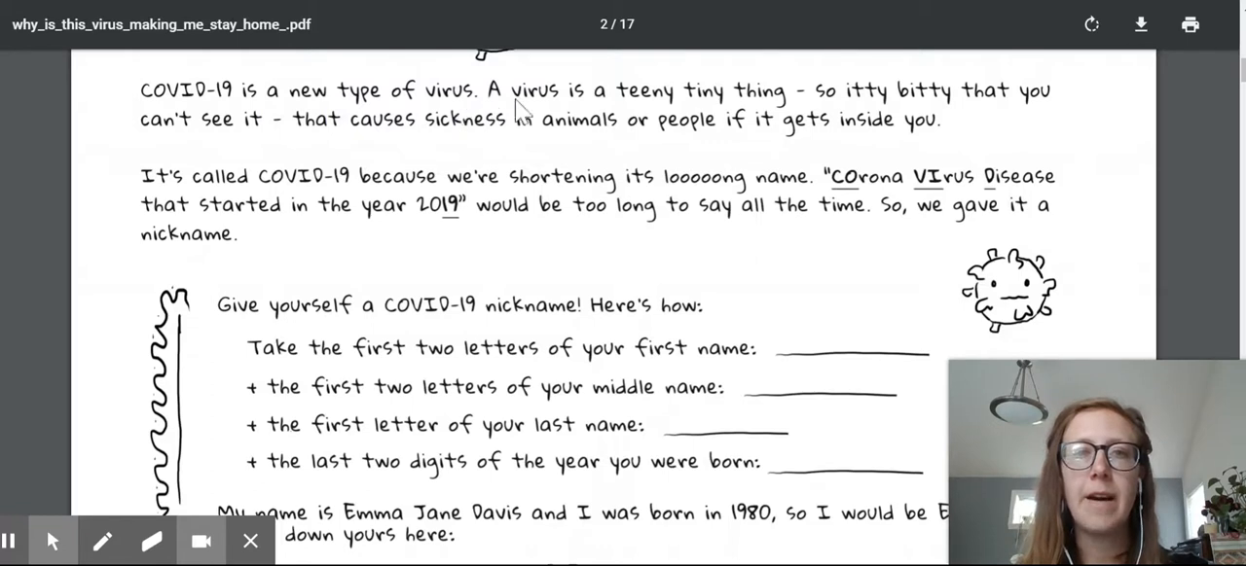
pyautogui.moveTo(653, 115)
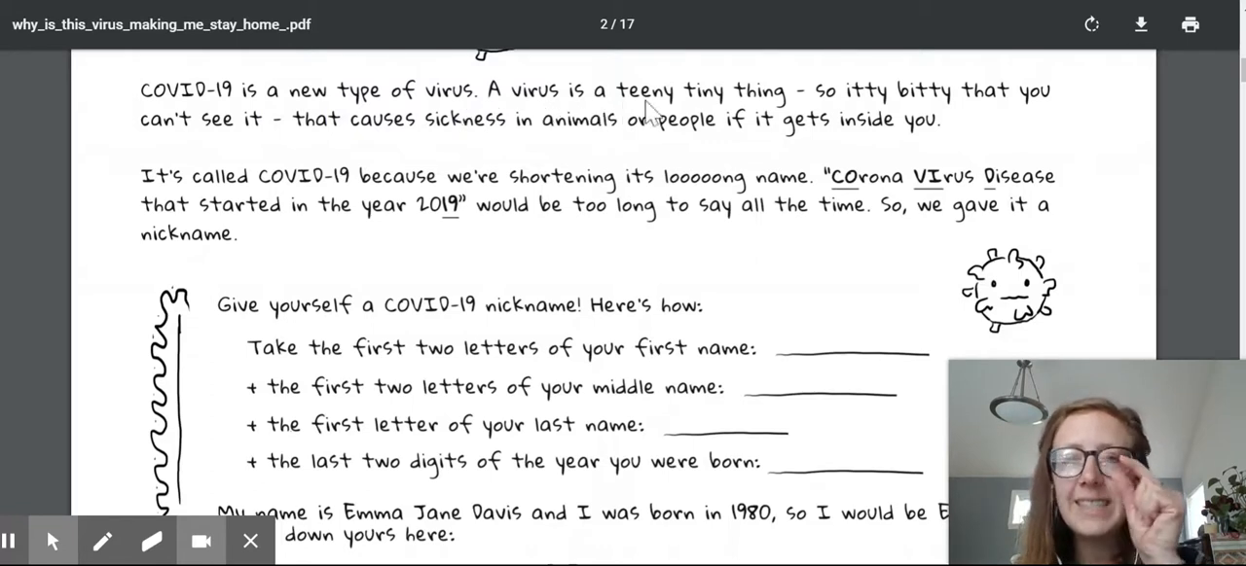
pyautogui.moveTo(934, 120)
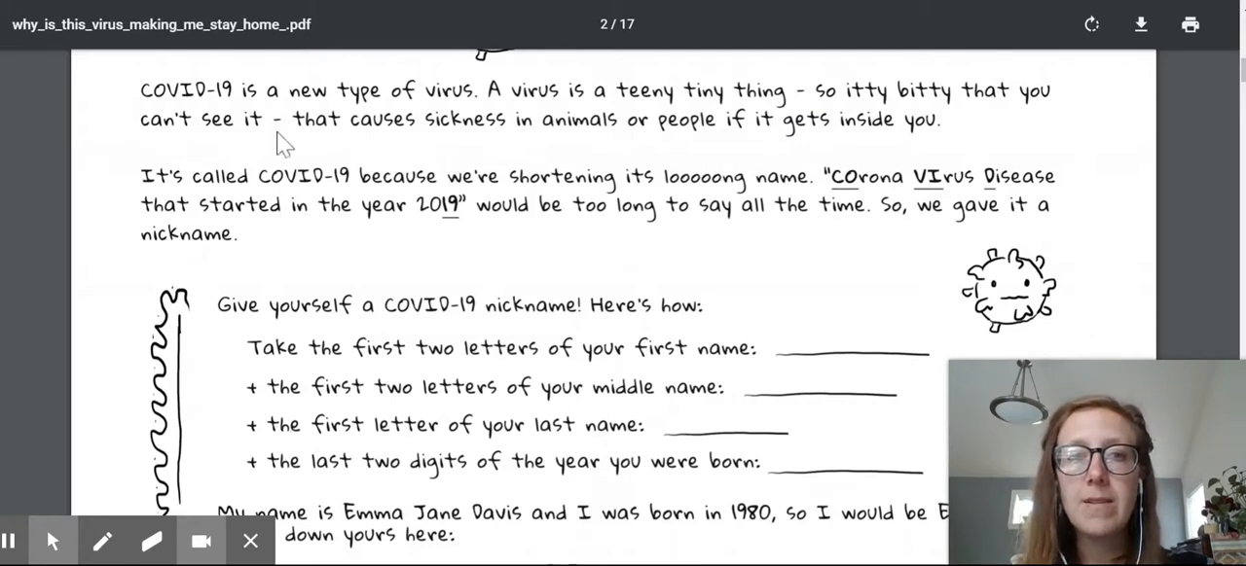
pyautogui.moveTo(577, 144)
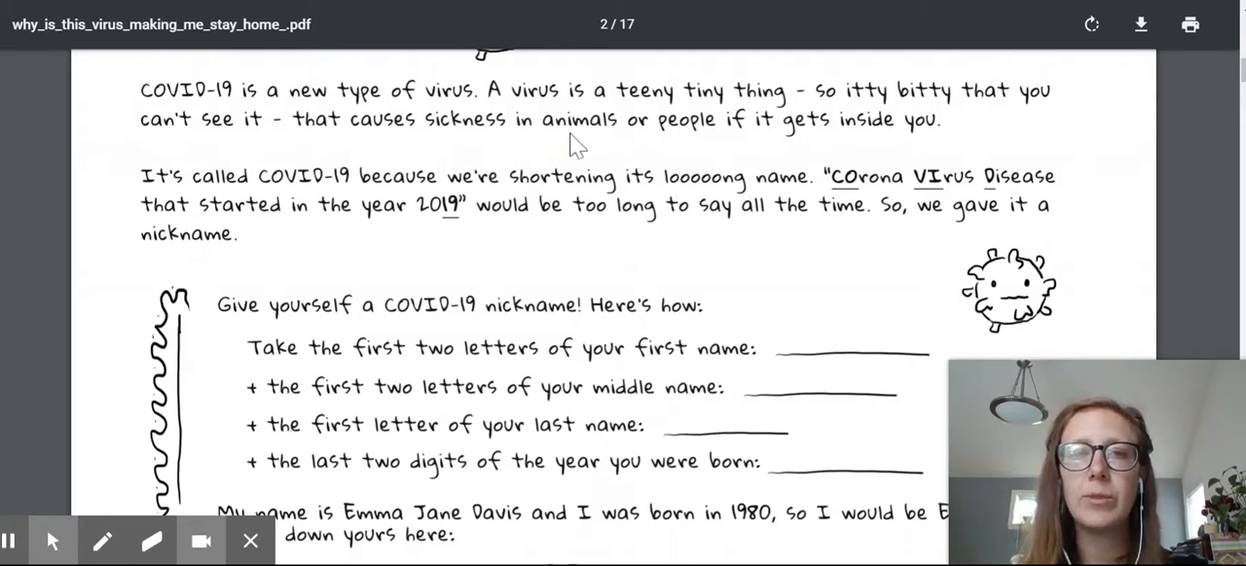
pyautogui.moveTo(925, 144)
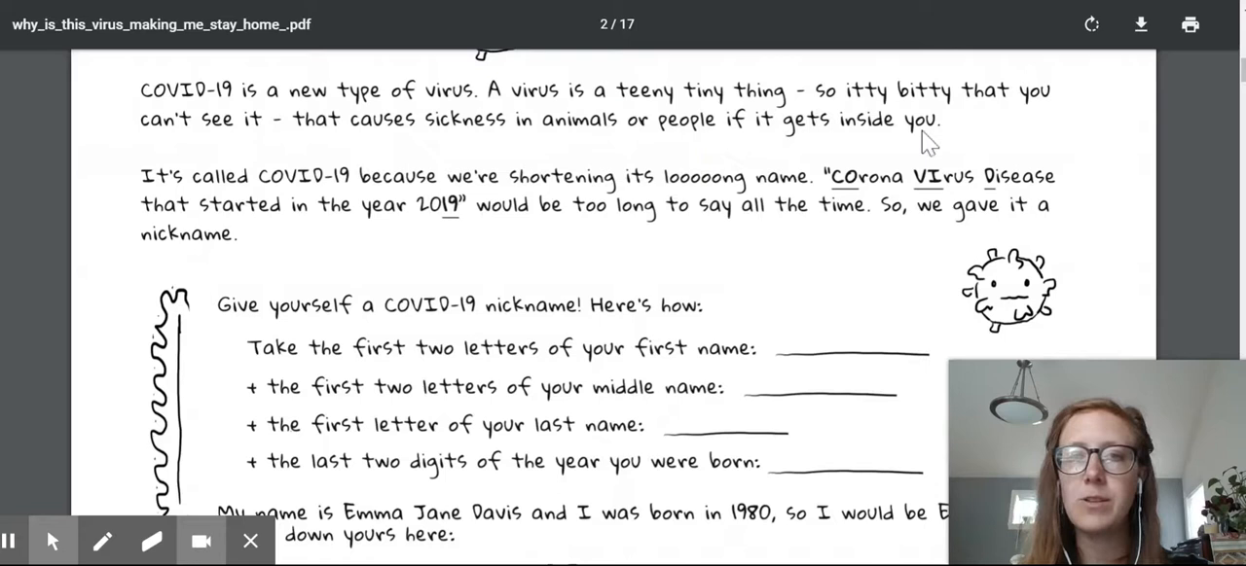
pyautogui.moveTo(418, 205)
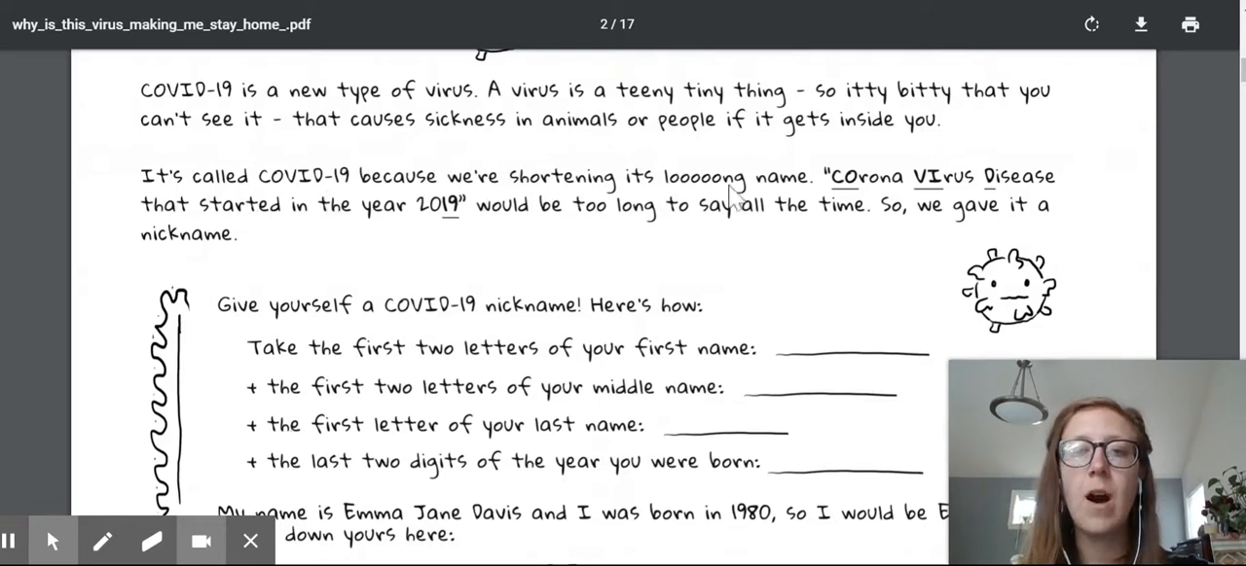
pyautogui.moveTo(857, 204)
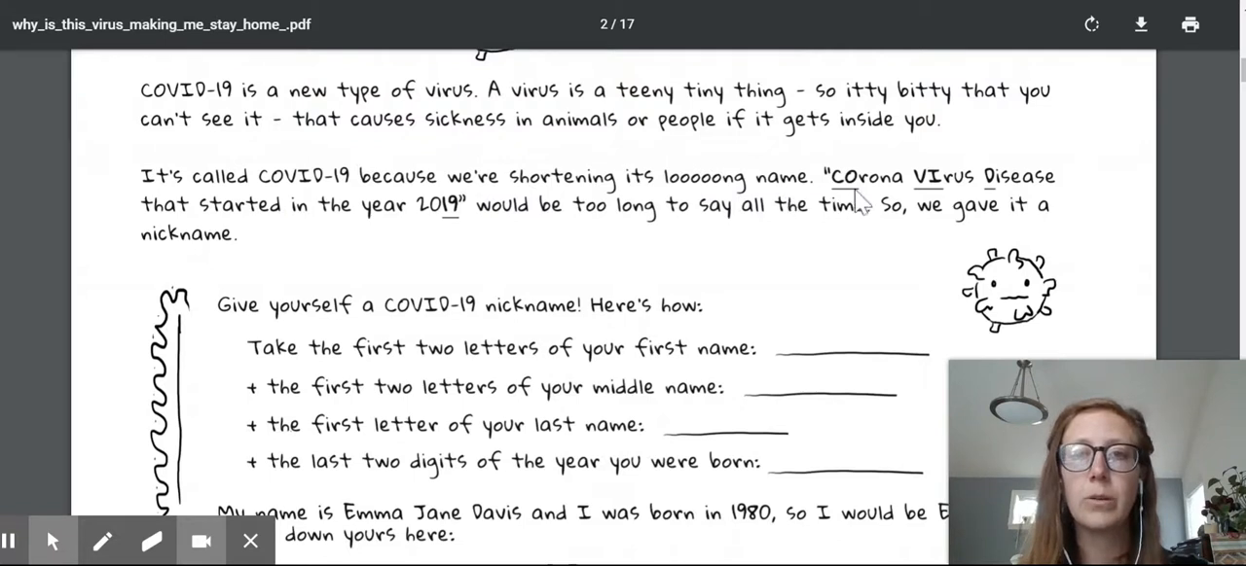
pyautogui.moveTo(455, 225)
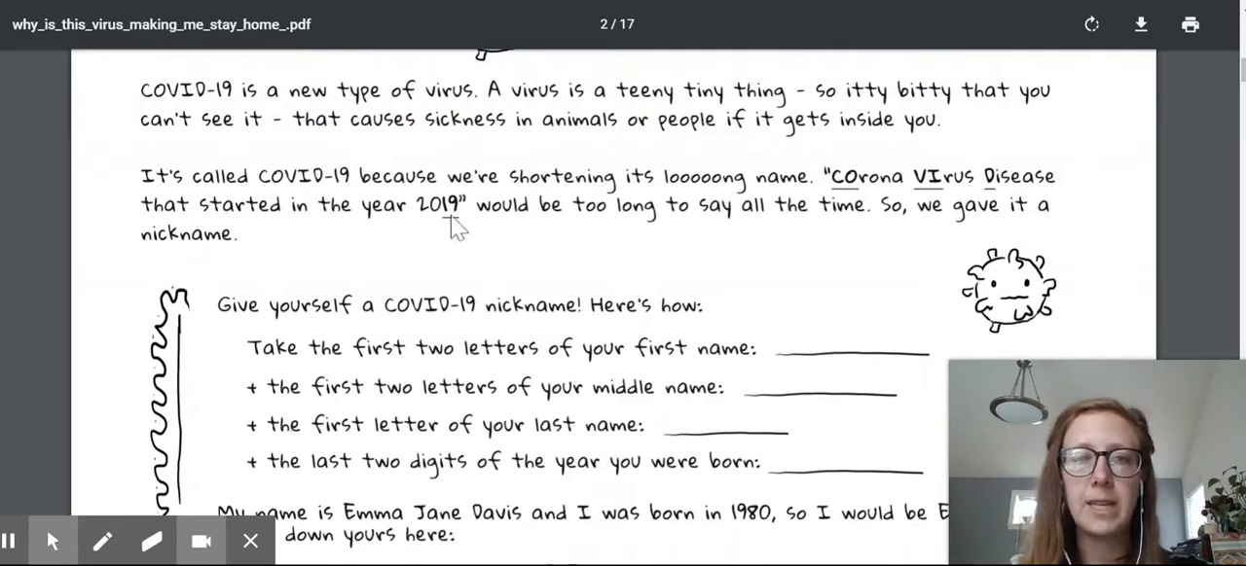
pyautogui.moveTo(432, 234)
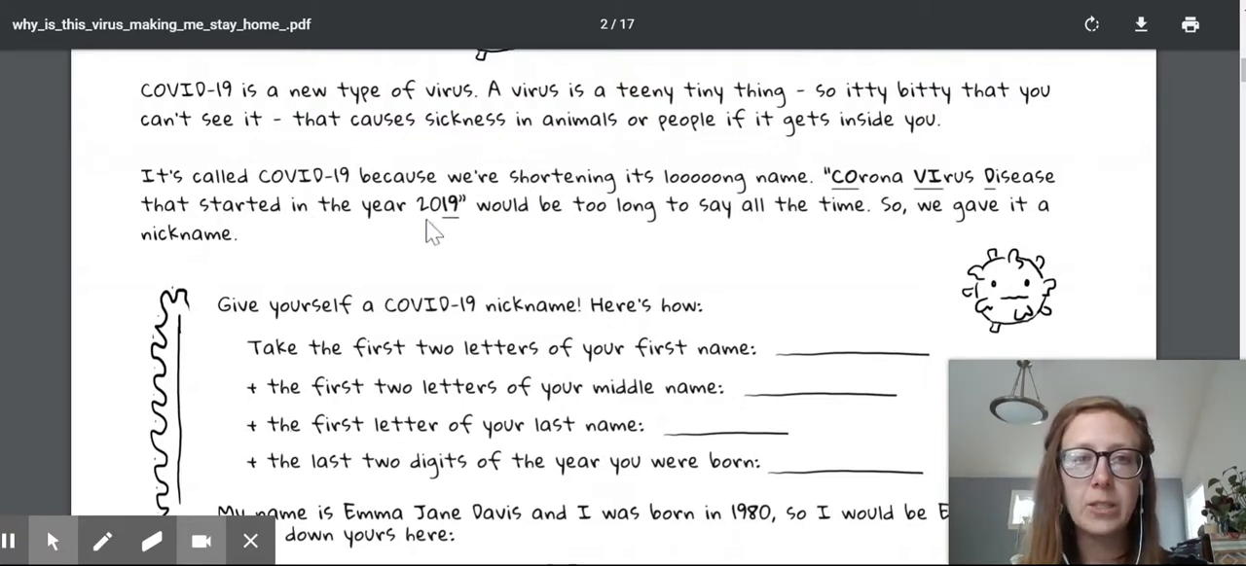
pyautogui.moveTo(477, 230)
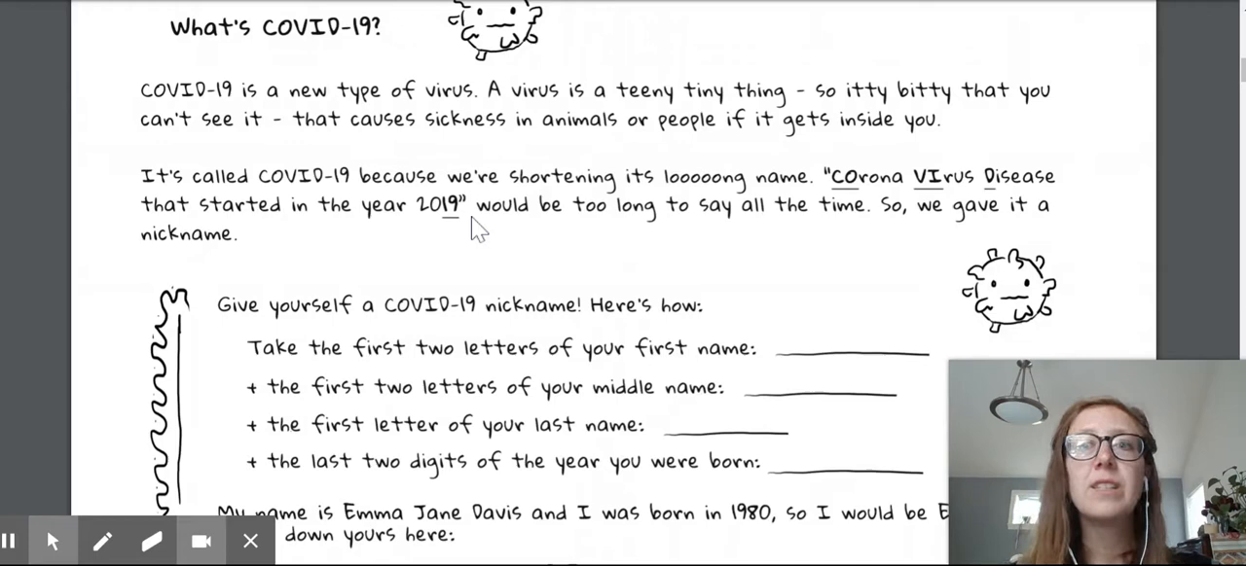
pyautogui.moveTo(243, 205)
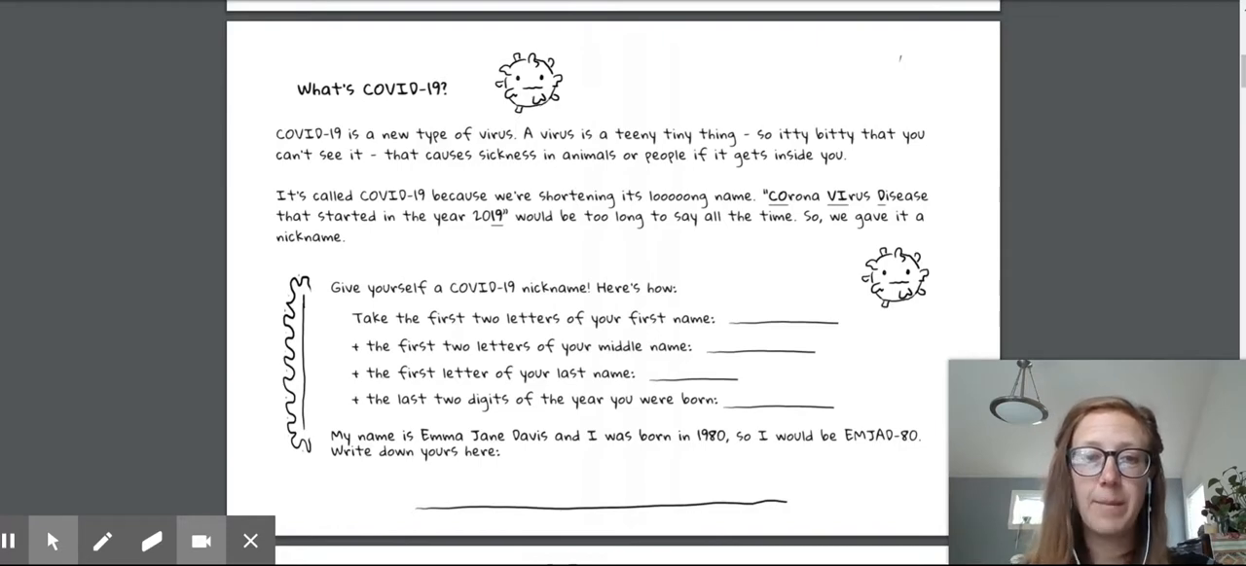
pyautogui.scroll(-3)
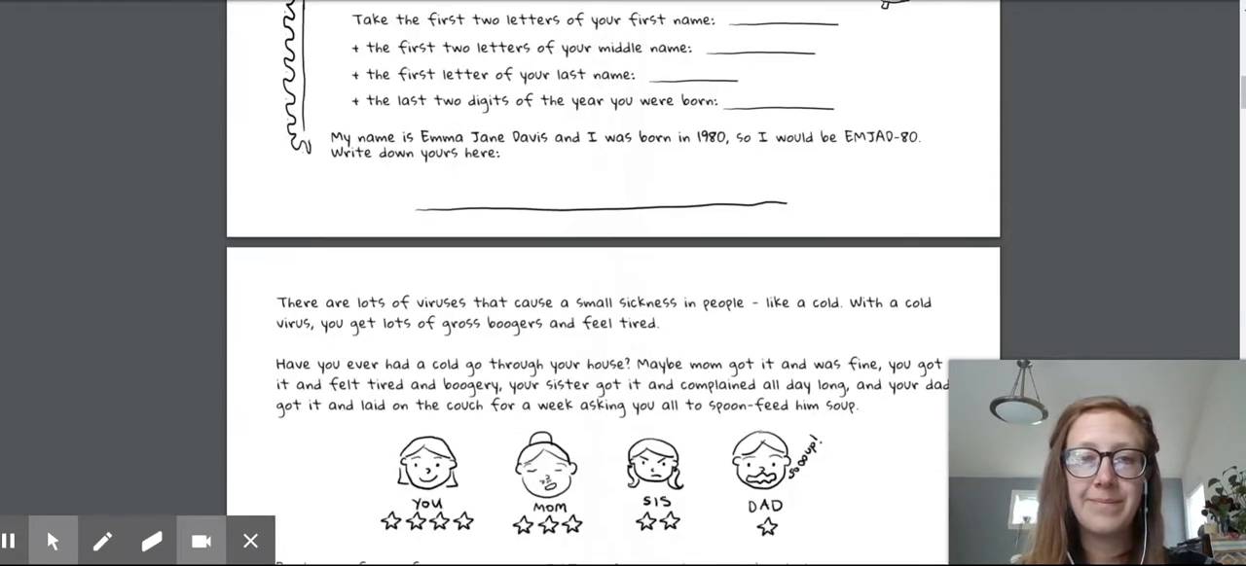
pyautogui.scroll(-3)
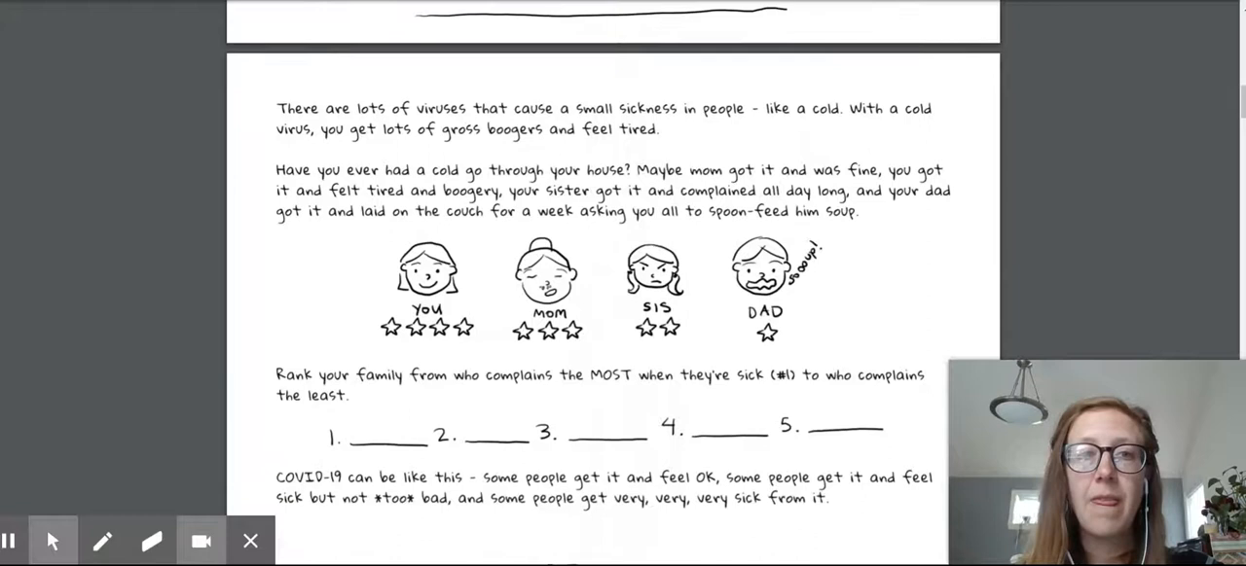
pyautogui.scroll(-3)
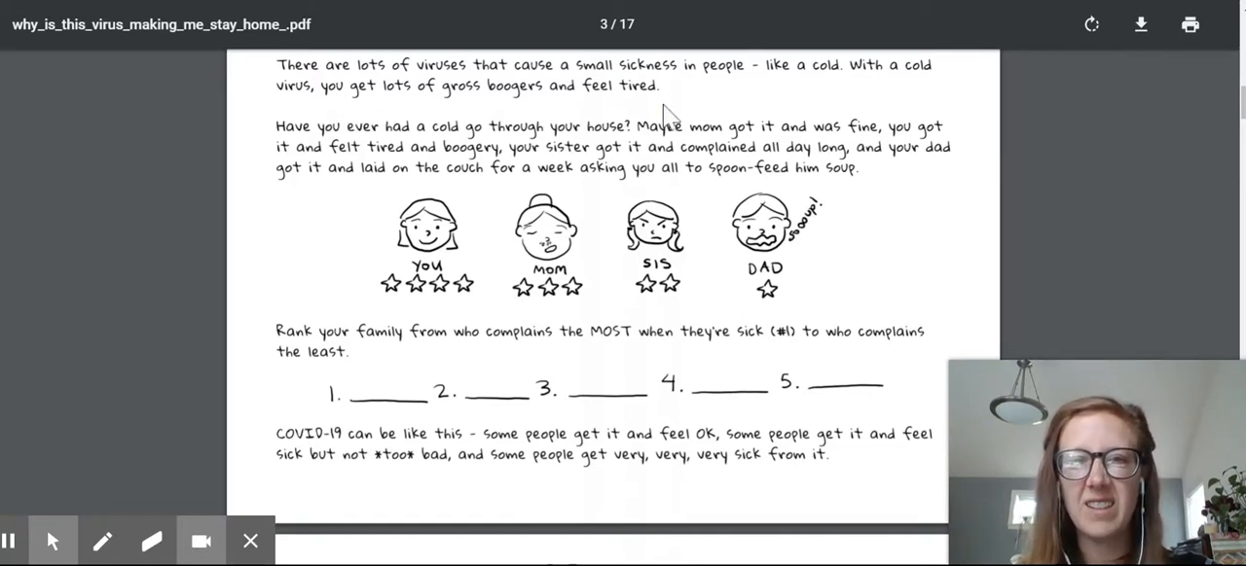
pyautogui.moveTo(296, 201)
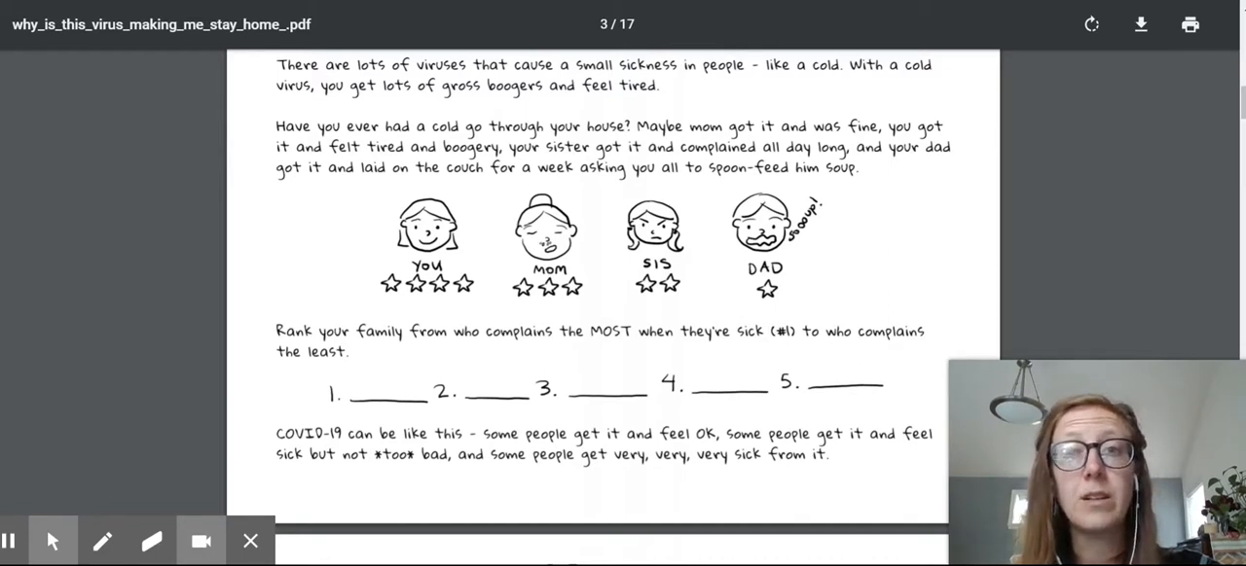
pyautogui.moveTo(453, 201)
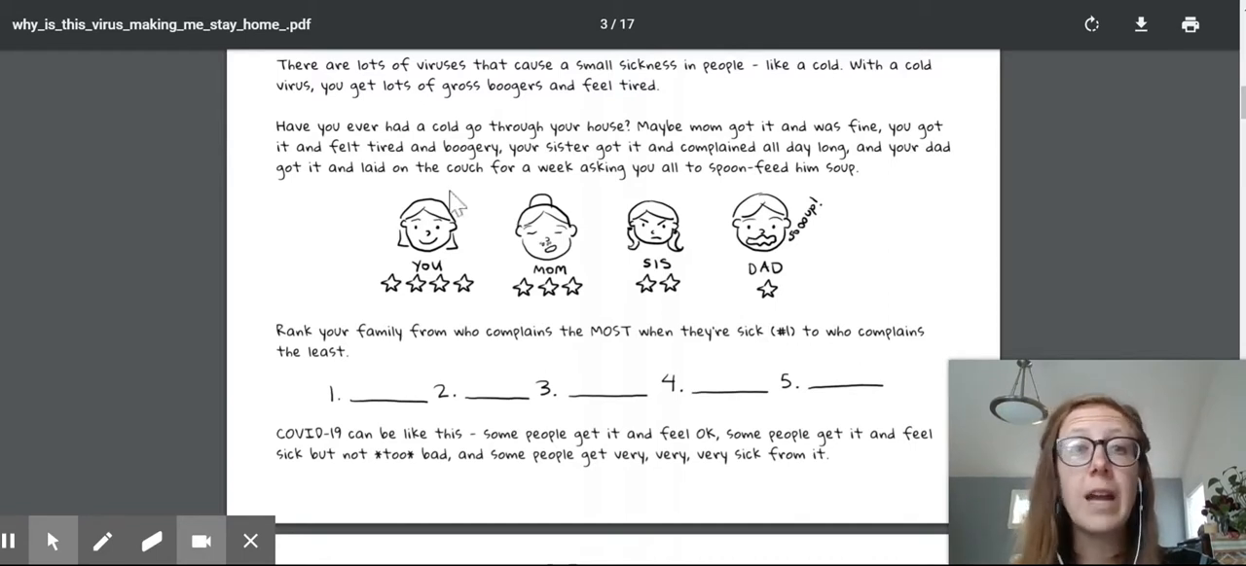
pyautogui.moveTo(487, 197)
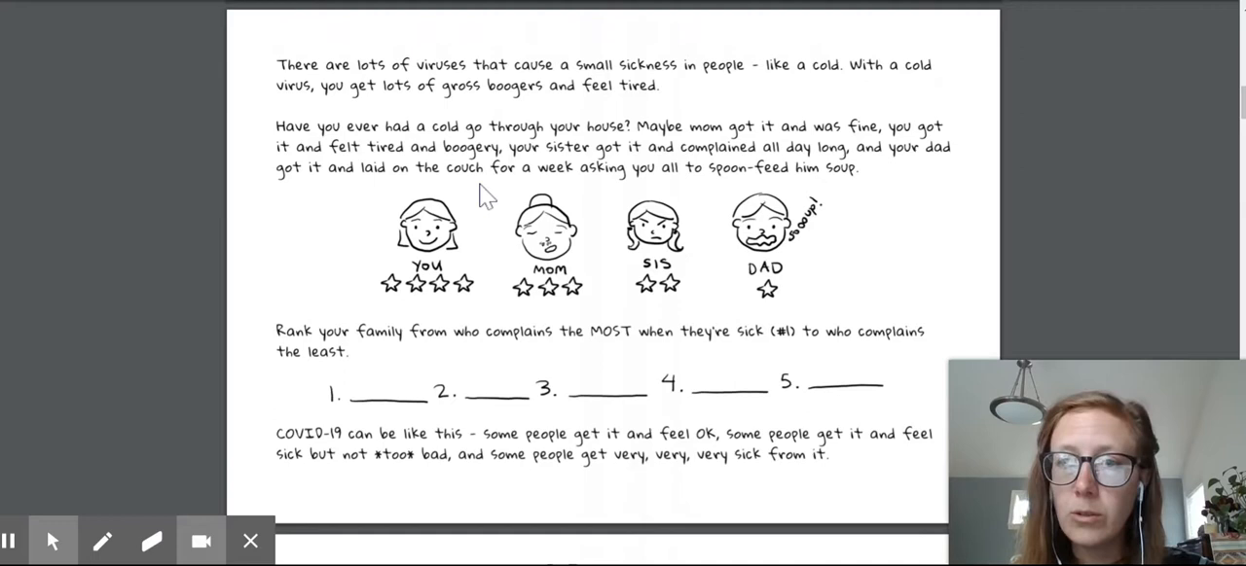
pyautogui.moveTo(214, 341)
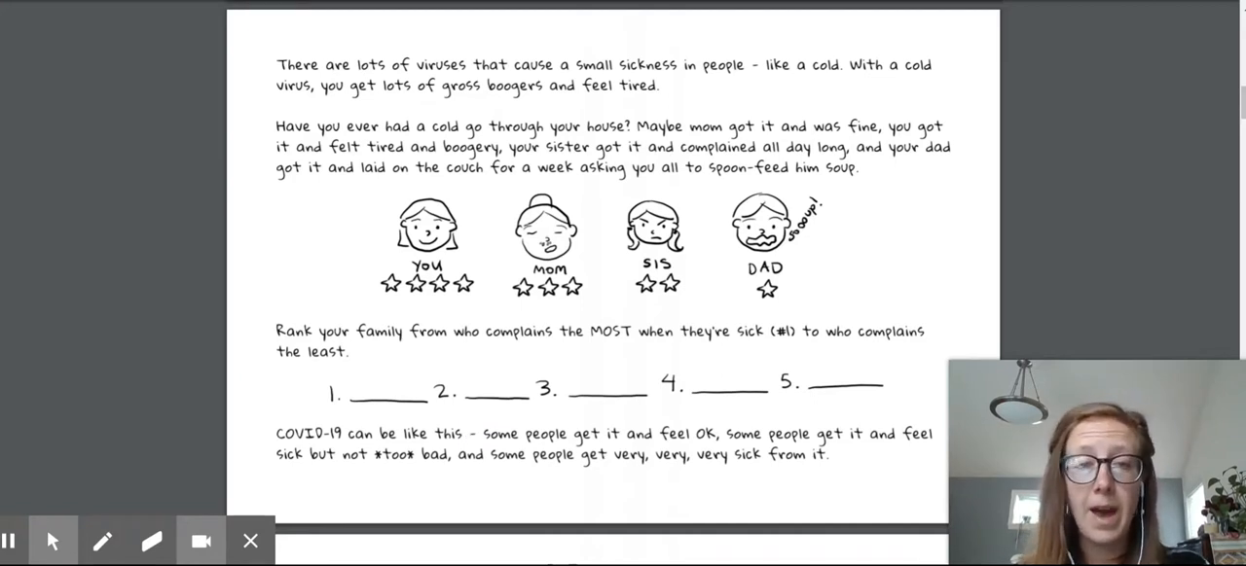
pyautogui.moveTo(635, 489)
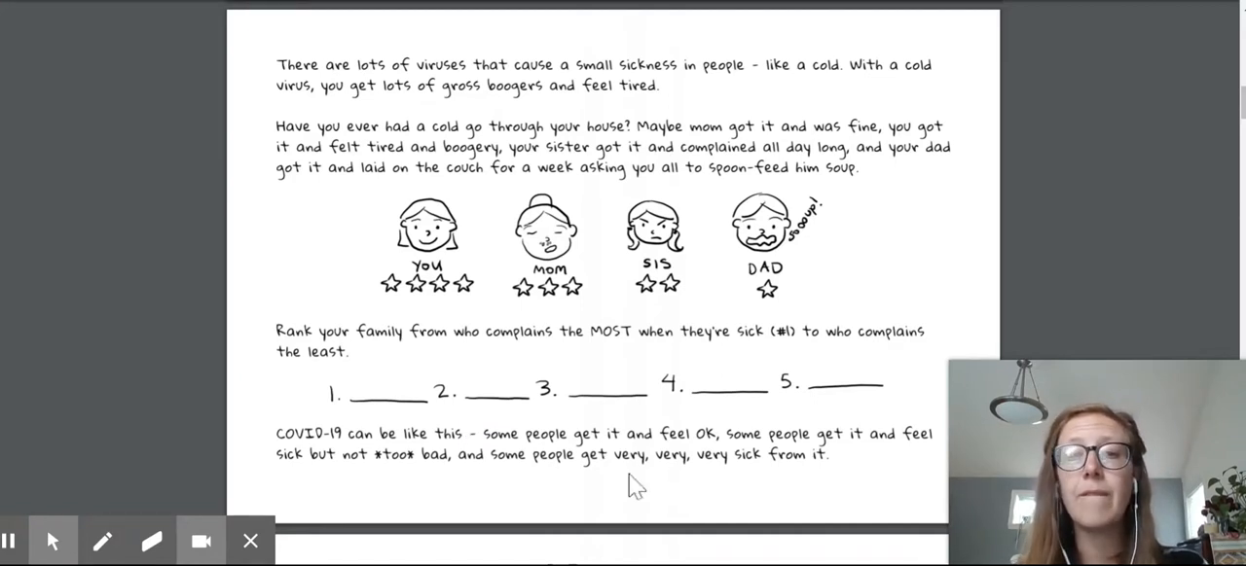